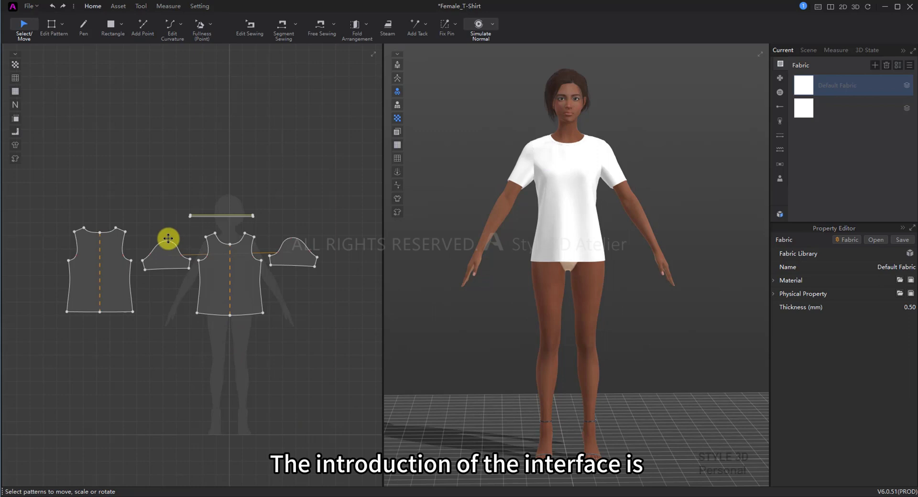
pyautogui.moveTo(111, 27)
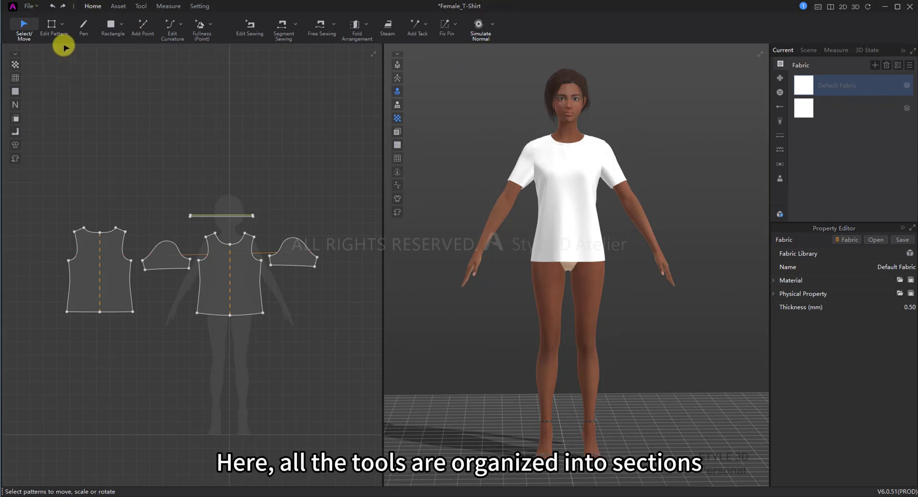
# - Browse the Asset and Setting tool groups, then return to the main pattern and sewing tools
pyautogui.click(117, 6)
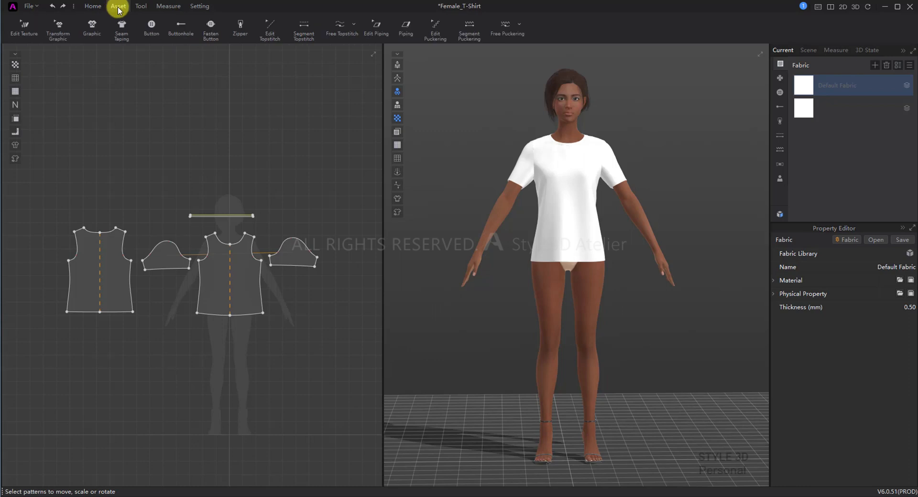
pyautogui.click(169, 6)
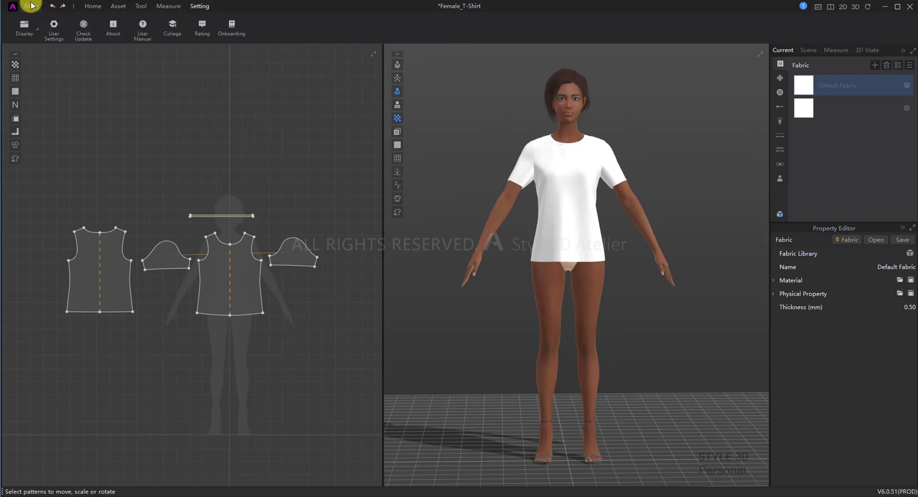
pyautogui.click(92, 7)
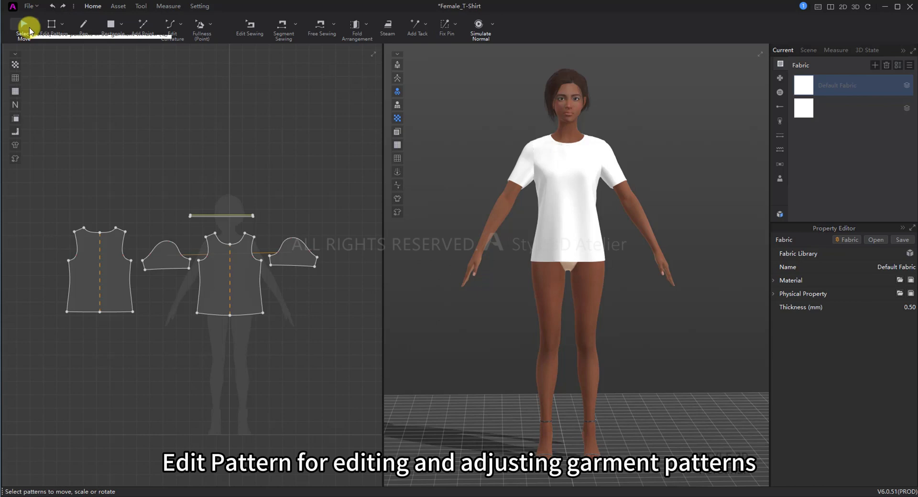
# - Try Edit Pattern and Edit Sewing, then choose the Button tool from the Asset group
pyautogui.click(54, 27)
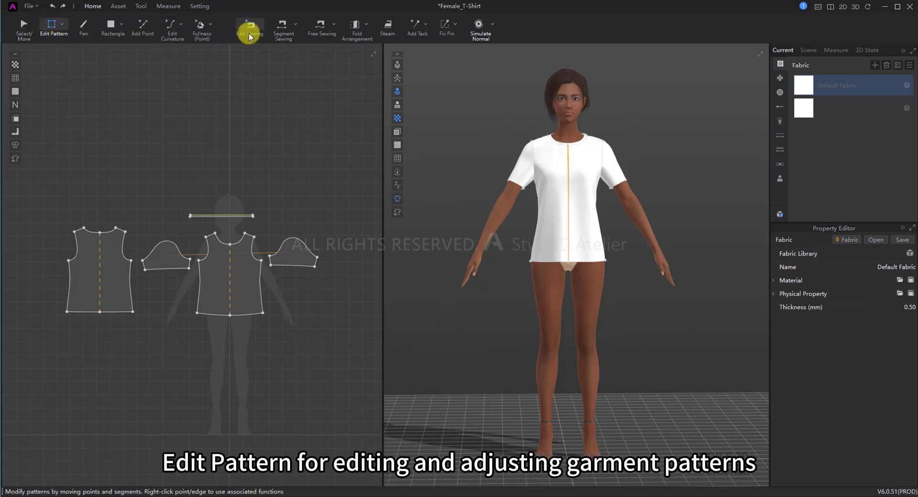
pyautogui.click(249, 26)
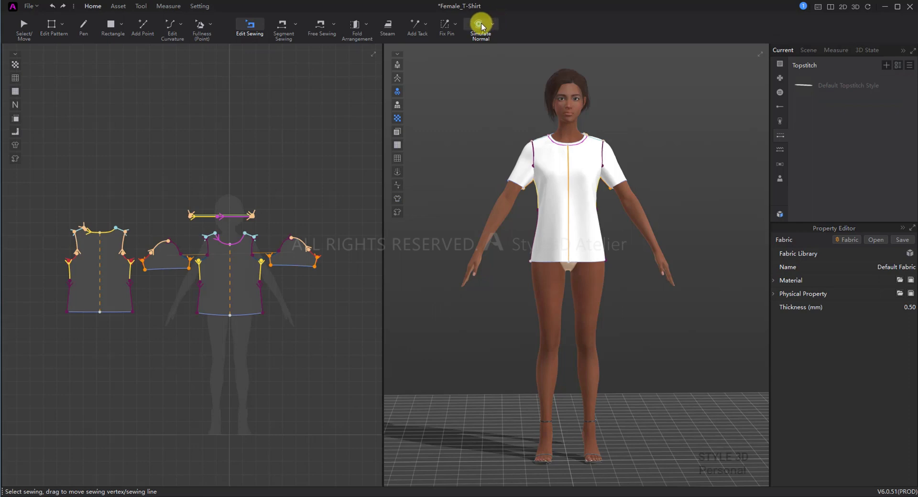
pyautogui.click(118, 6)
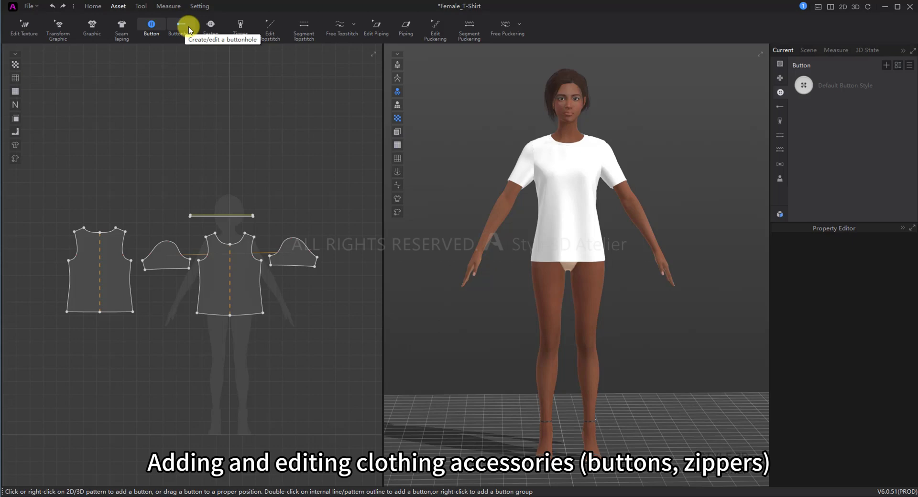
# - Try Edit Topstitch and Edit Piping, then show the Tool group with snapshot and render tools
pyautogui.click(270, 28)
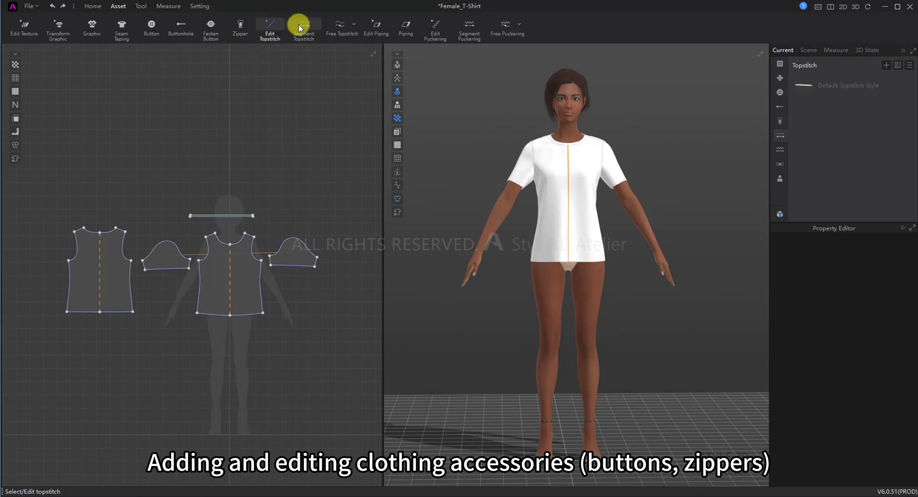
pyautogui.click(377, 27)
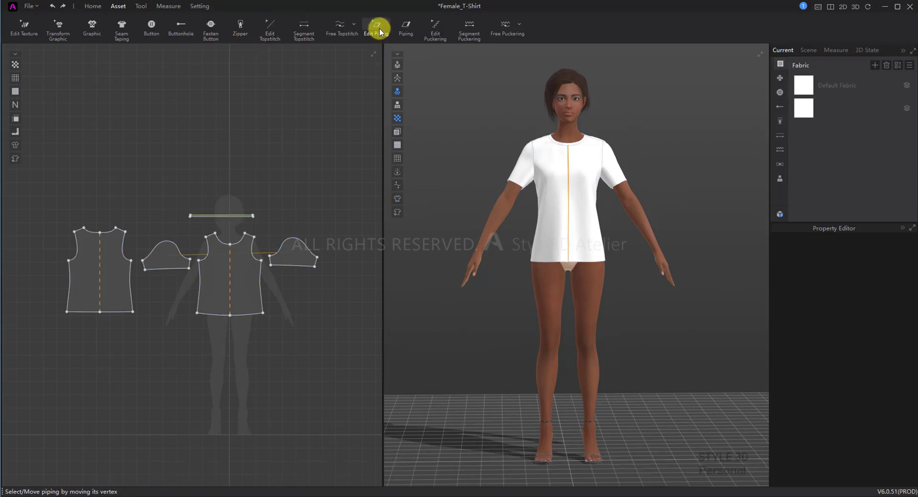
pyautogui.click(140, 6)
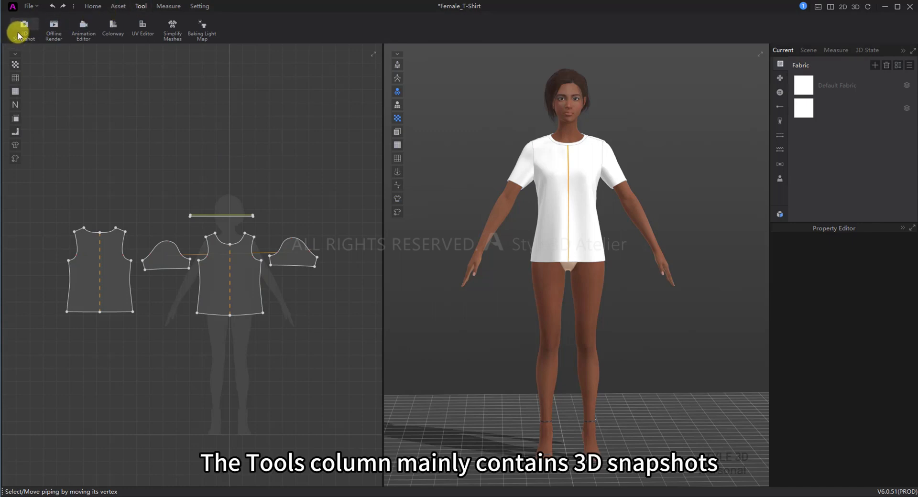
pyautogui.moveTo(83, 27)
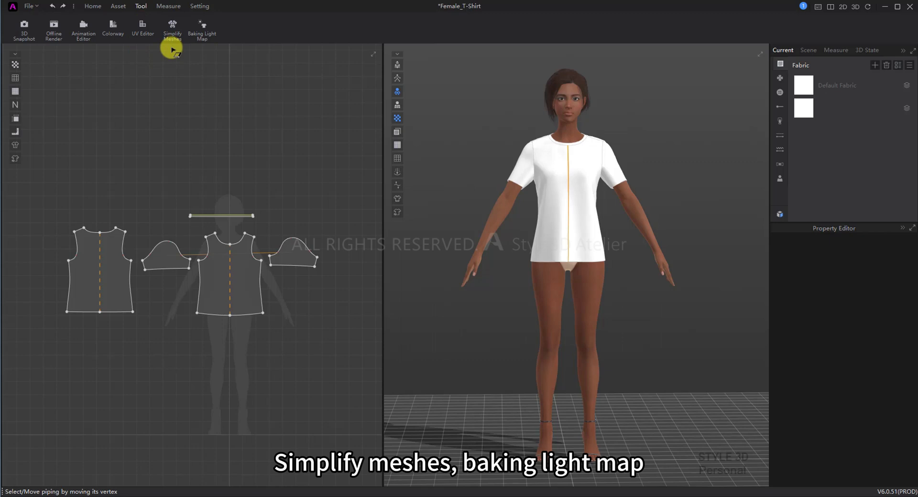
# - Show avatar and garment measuring tools, then the Setting group with display options
pyautogui.click(169, 5)
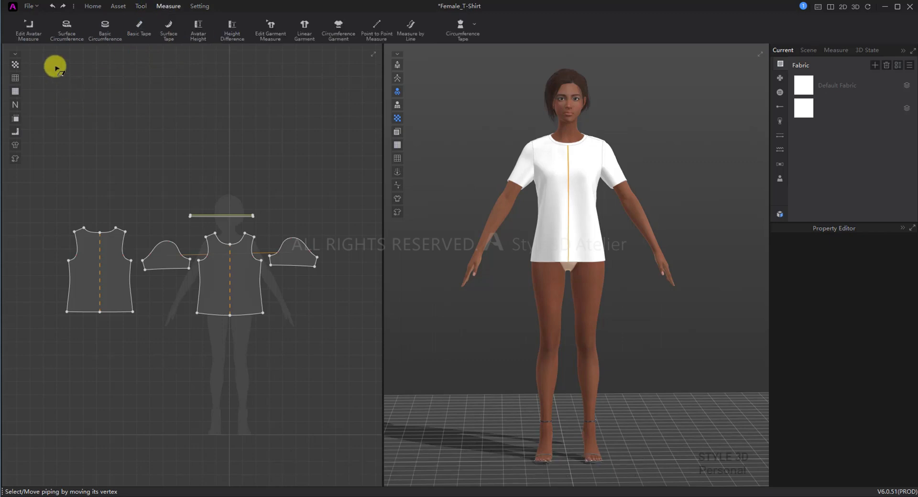
pyautogui.click(27, 28)
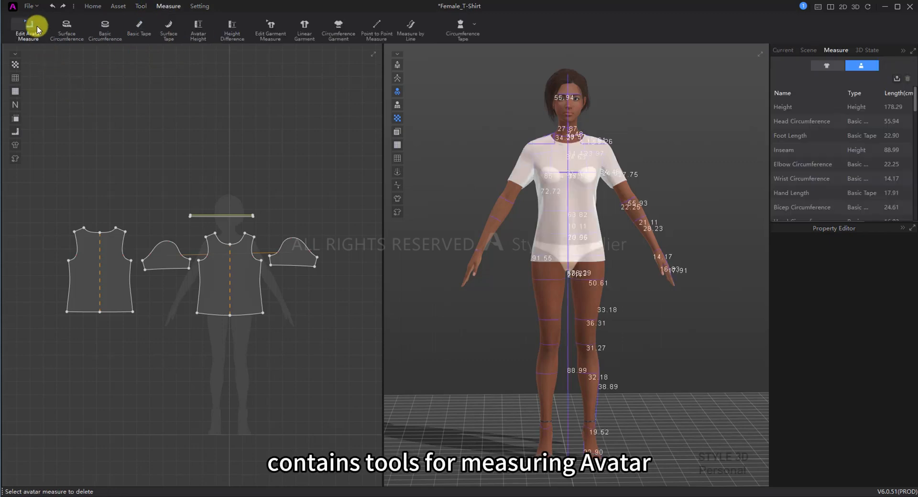
pyautogui.click(270, 28)
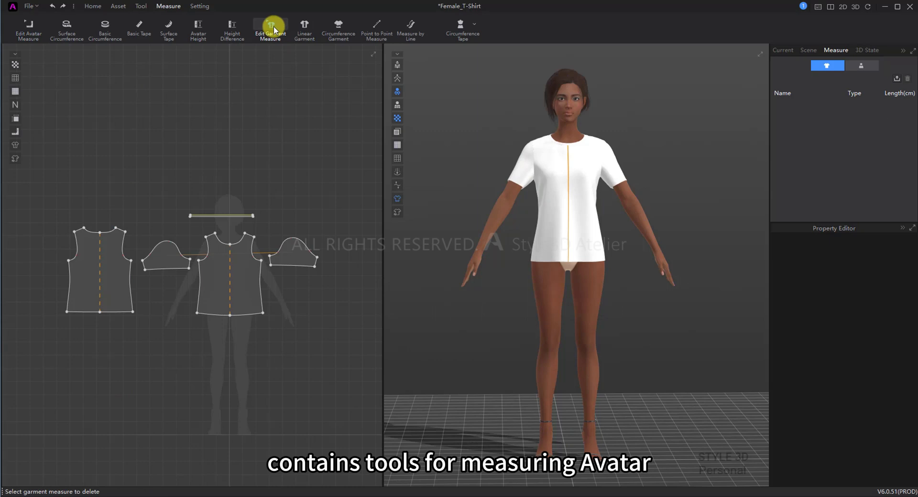
pyautogui.click(200, 6)
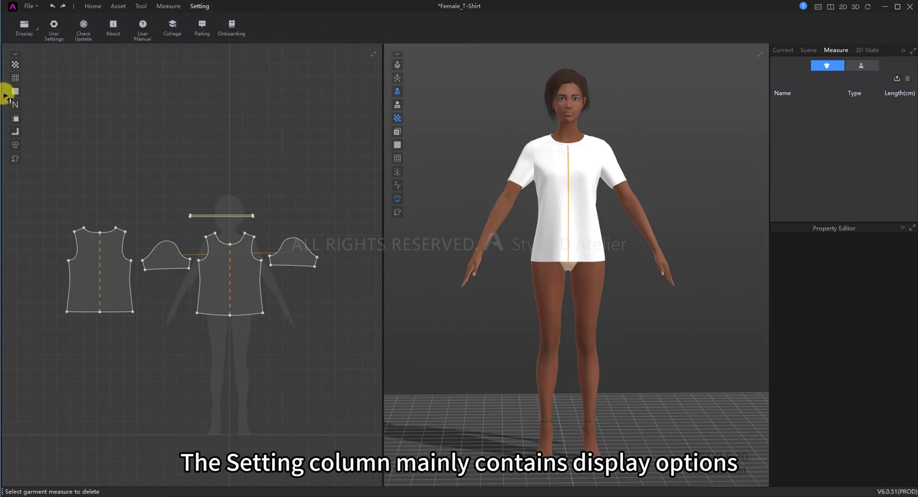
pyautogui.click(23, 28)
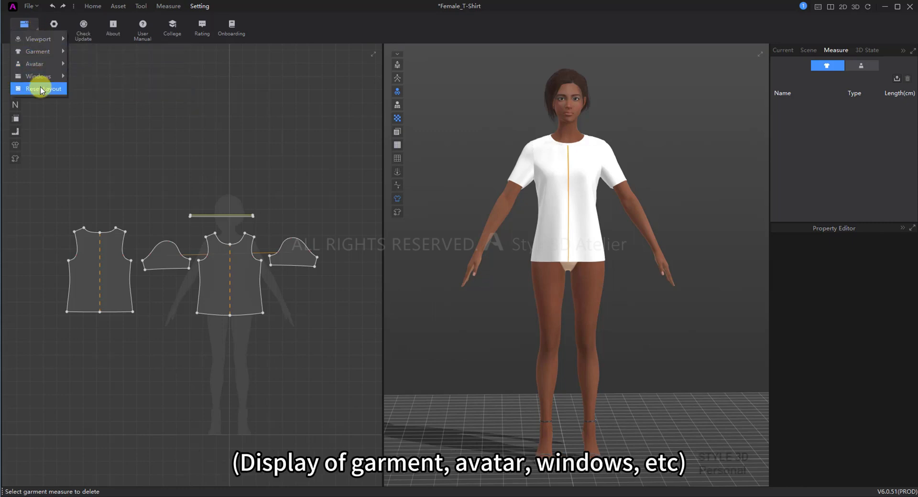
pyautogui.click(54, 28)
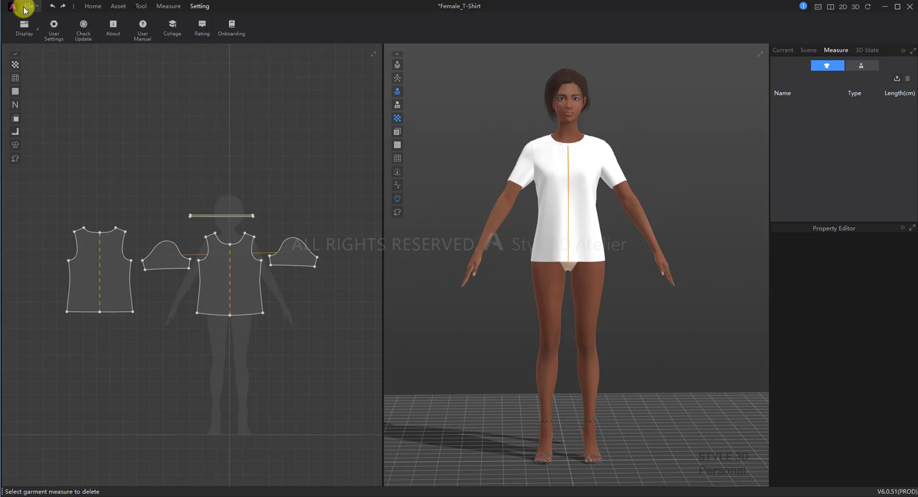
# - Browse the File menu's open and recent-file commands and save the current project
pyautogui.click(29, 6)
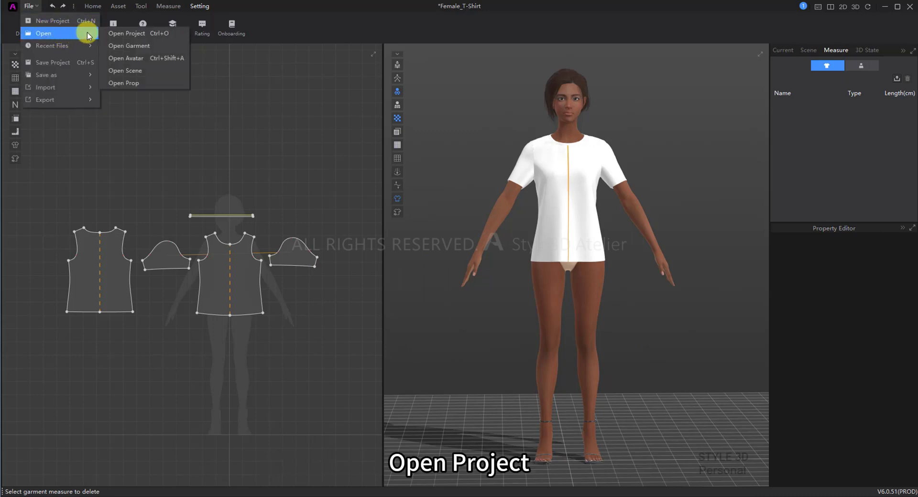
pyautogui.moveTo(129, 46)
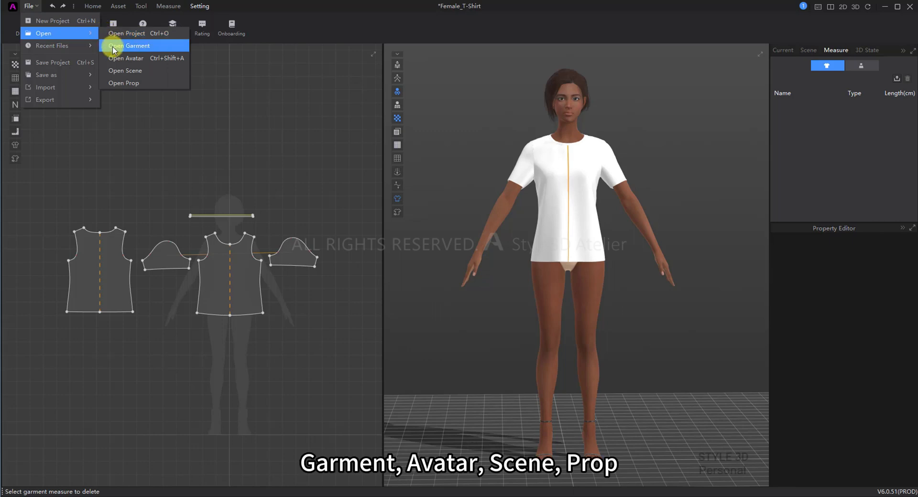
pyautogui.moveTo(114, 71)
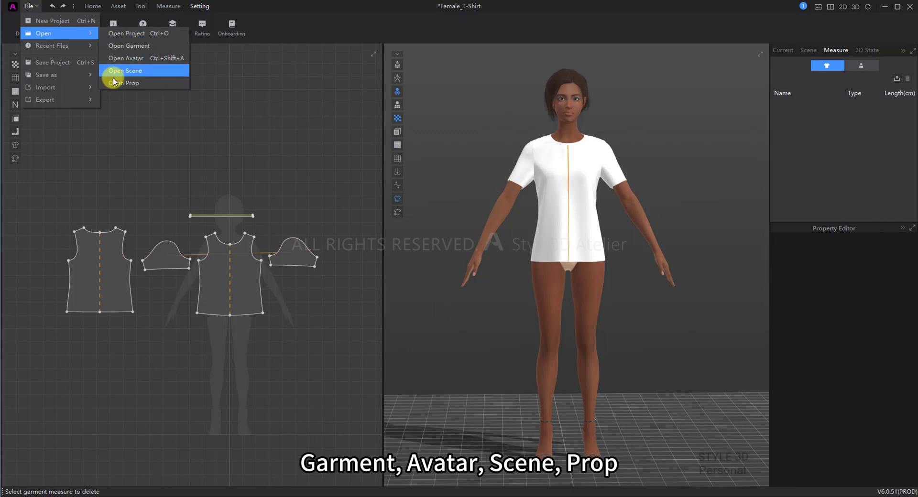
pyautogui.moveTo(52, 45)
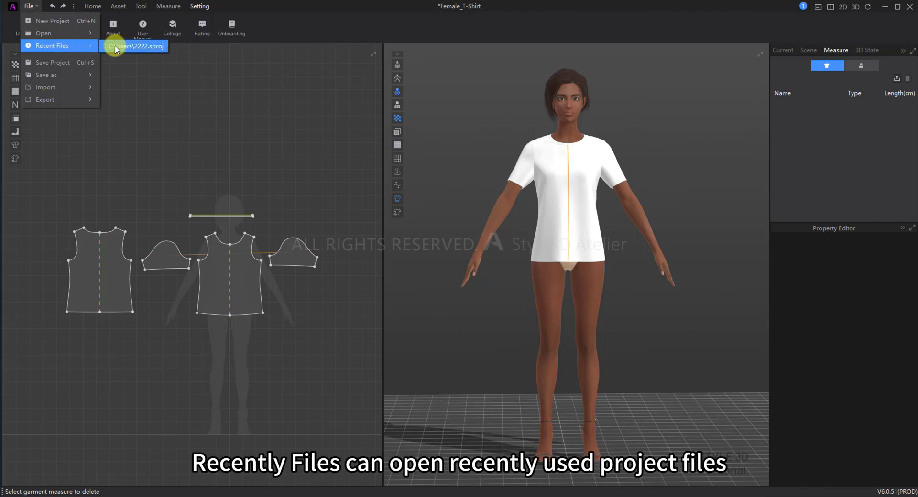
pyautogui.moveTo(52, 62)
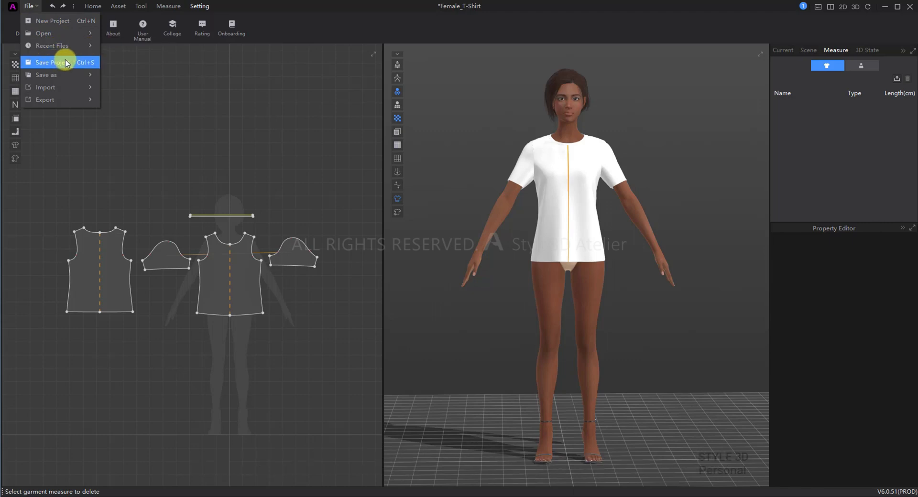
pyautogui.click(46, 75)
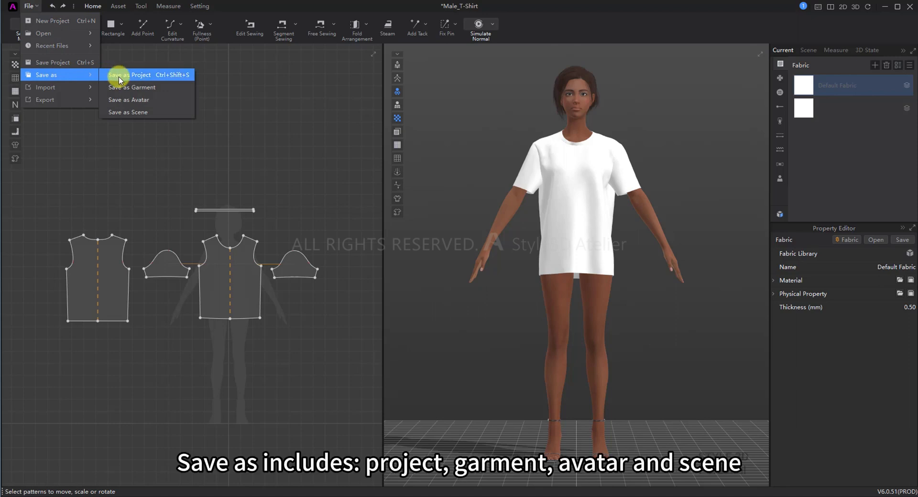
pyautogui.moveTo(129, 112)
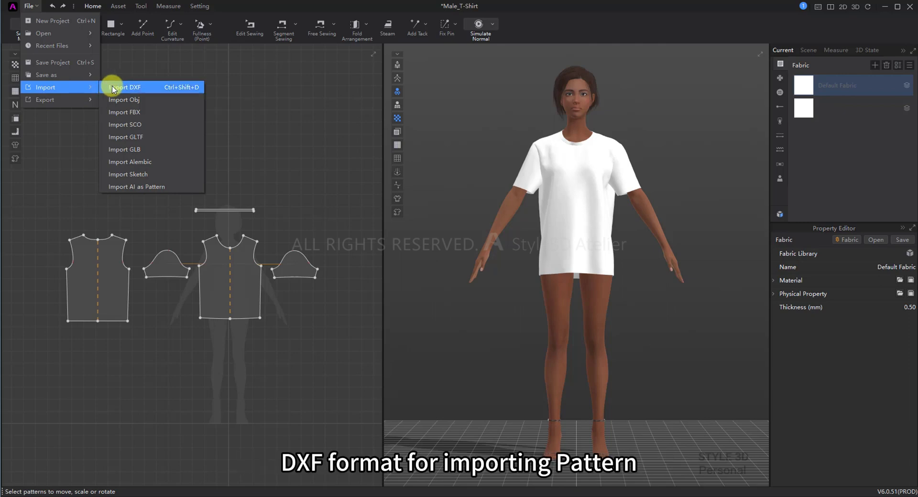
pyautogui.moveTo(137, 99)
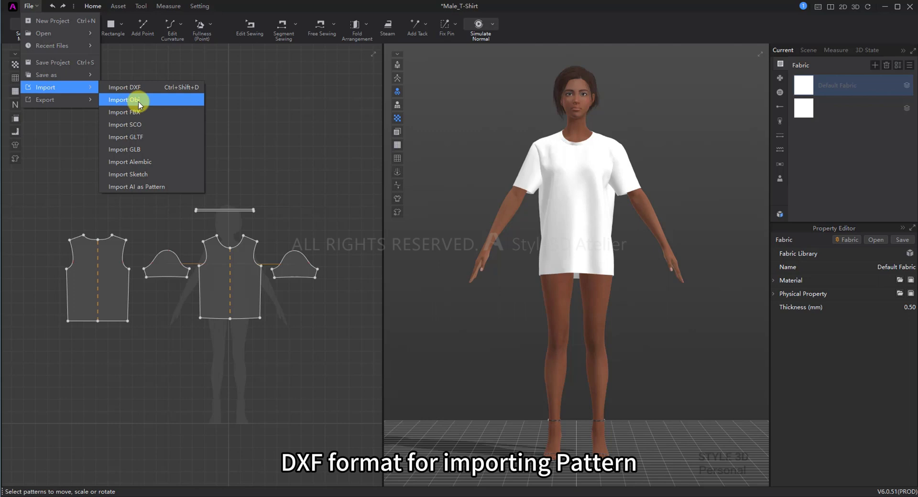
pyautogui.moveTo(124, 112)
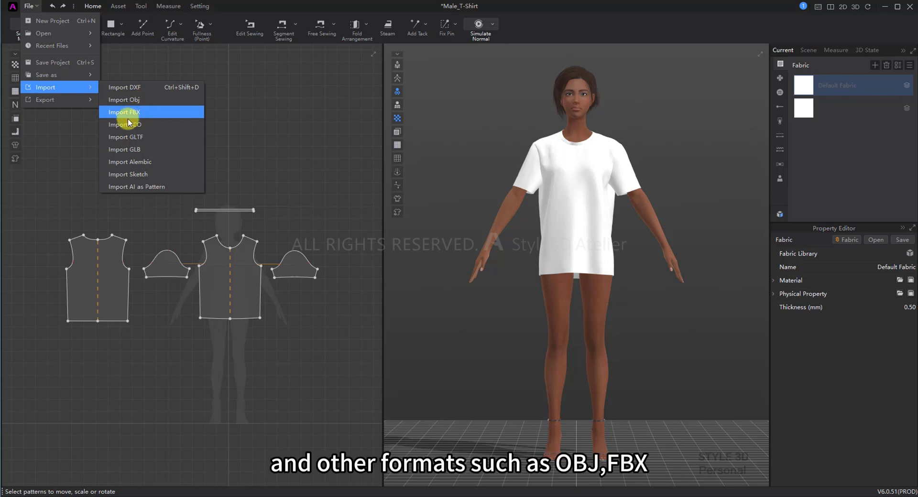
pyautogui.moveTo(161, 161)
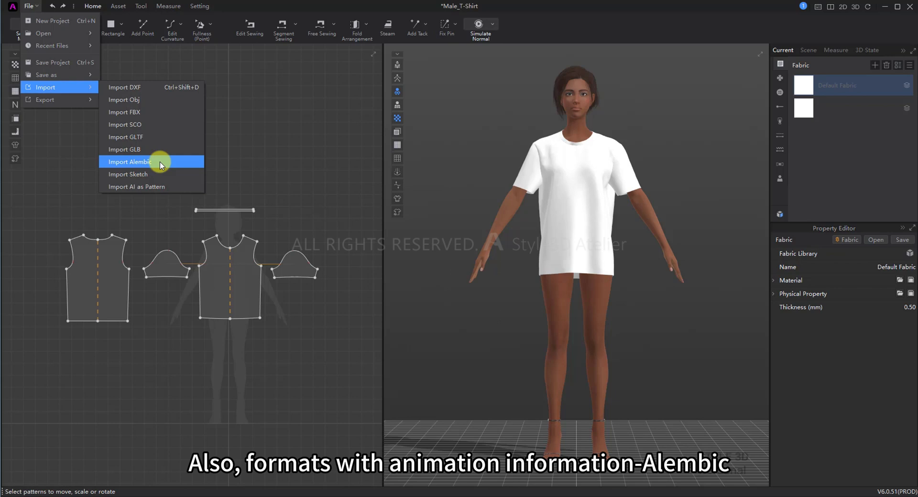
pyautogui.moveTo(150, 175)
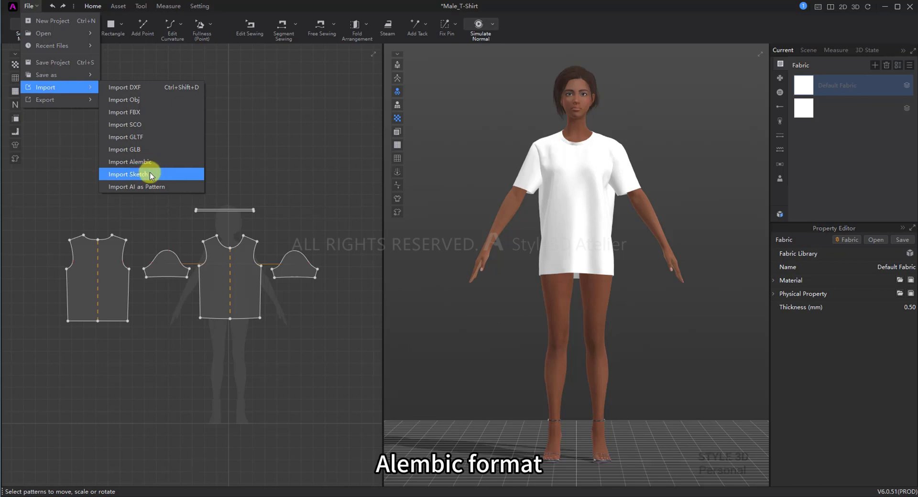
pyautogui.moveTo(152, 186)
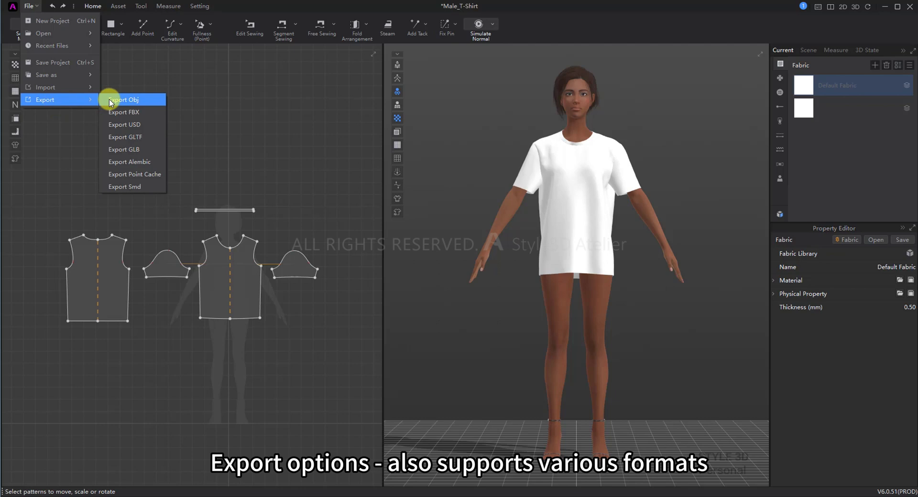
pyautogui.moveTo(123, 111)
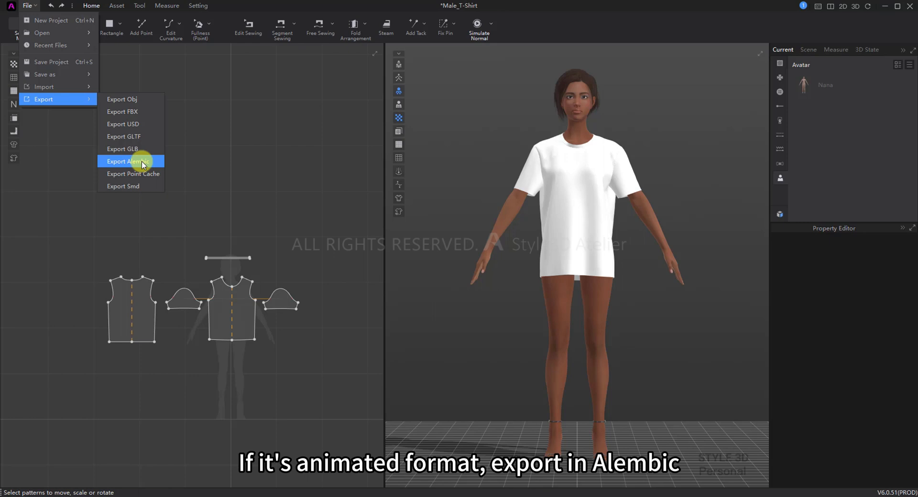
pyautogui.moveTo(140, 187)
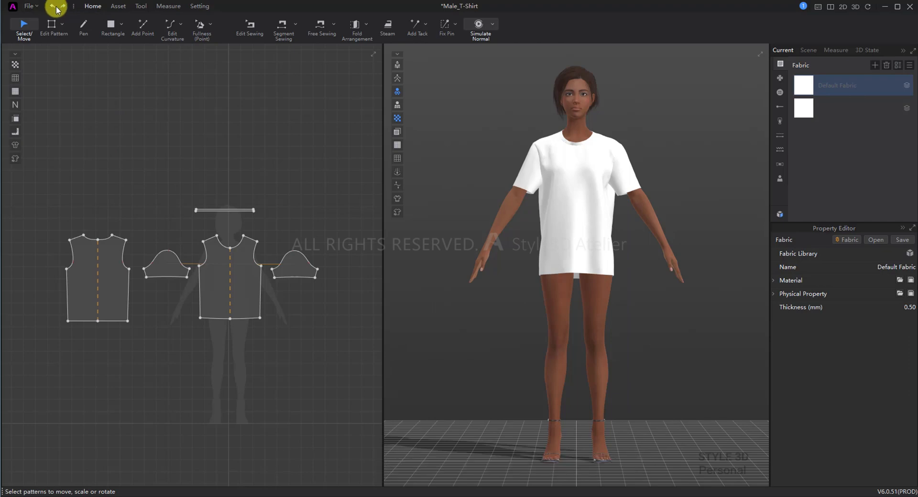
# - Undo the last action and show the undo history list
pyautogui.click(230, 278)
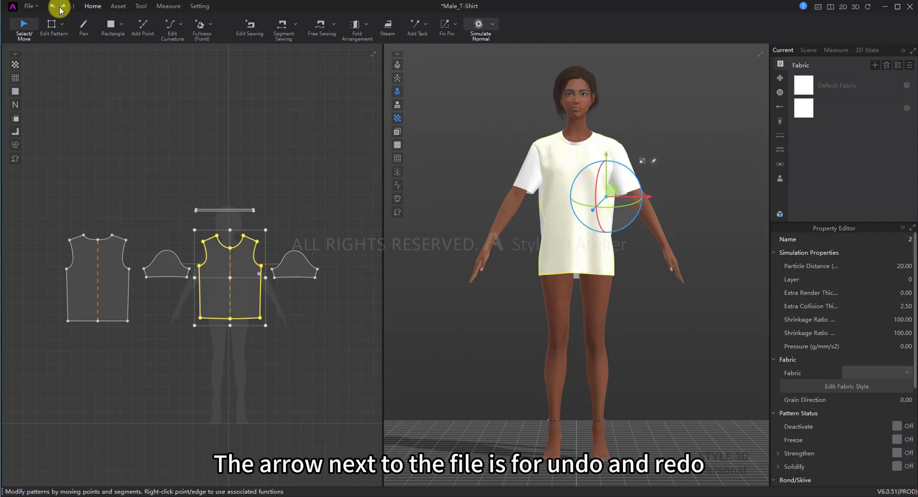
pyautogui.click(58, 11)
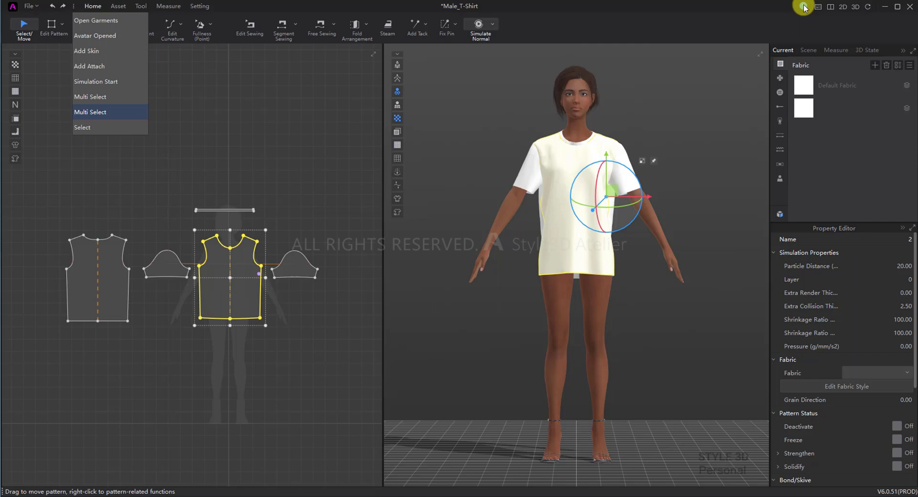
# - View and close the account login info, then show the keyboard shortcuts panel
pyautogui.click(802, 7)
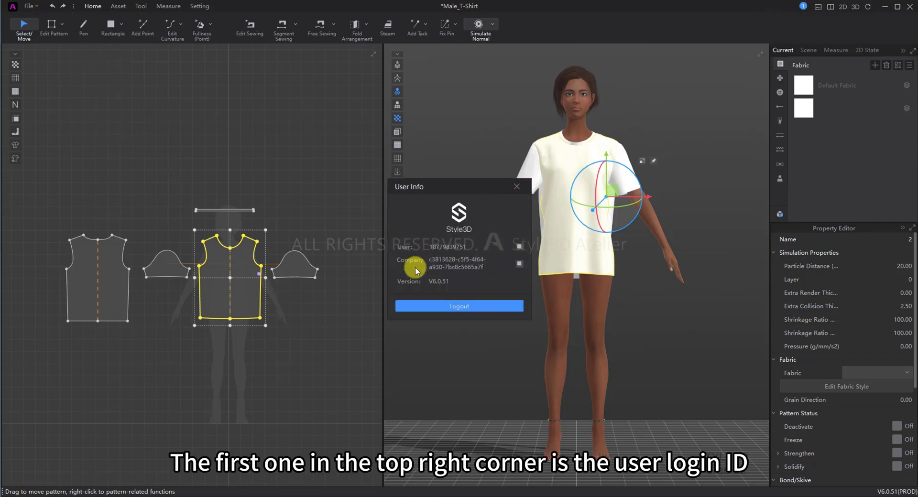
pyautogui.click(515, 186)
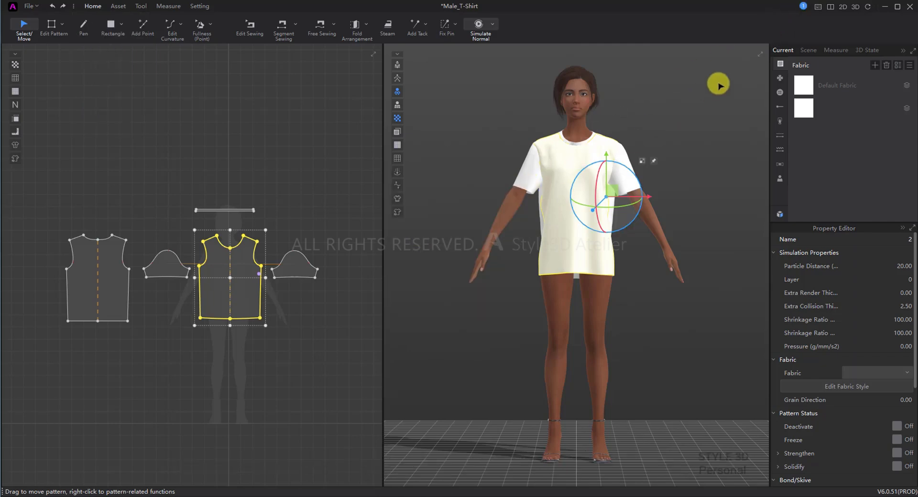
pyautogui.click(814, 10)
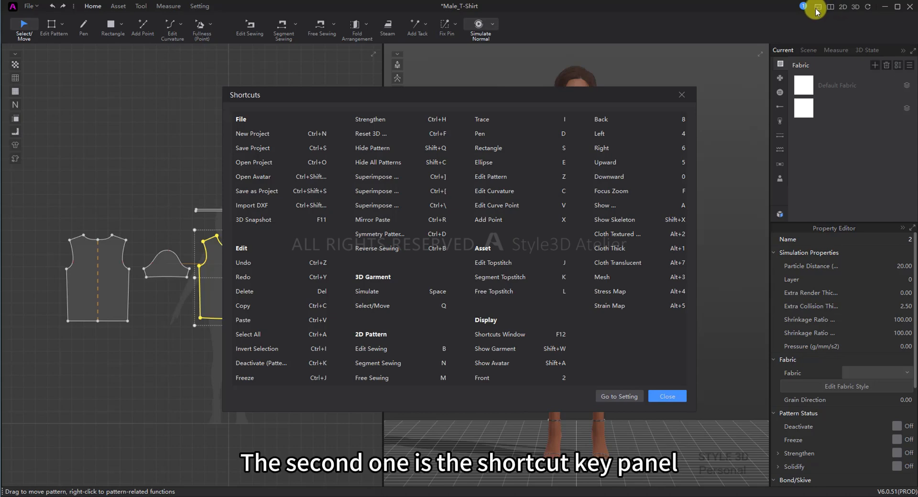
pyautogui.moveTo(522, 153)
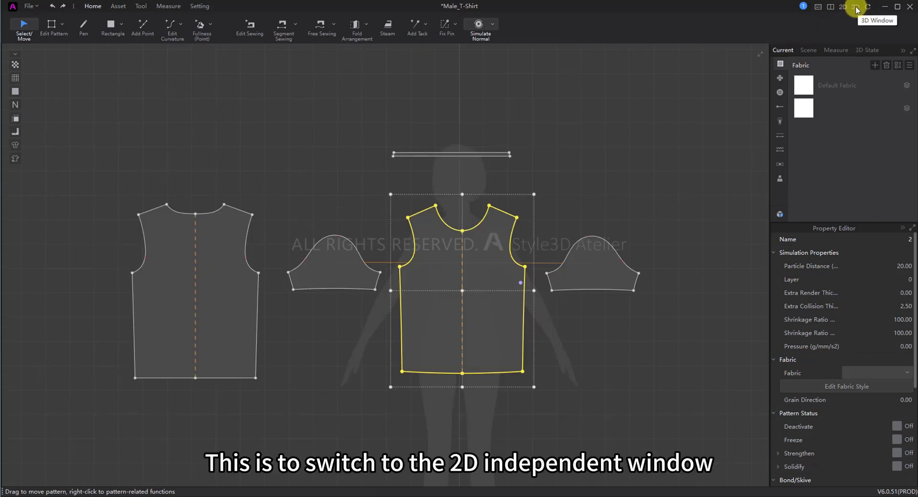
pyautogui.click(855, 7)
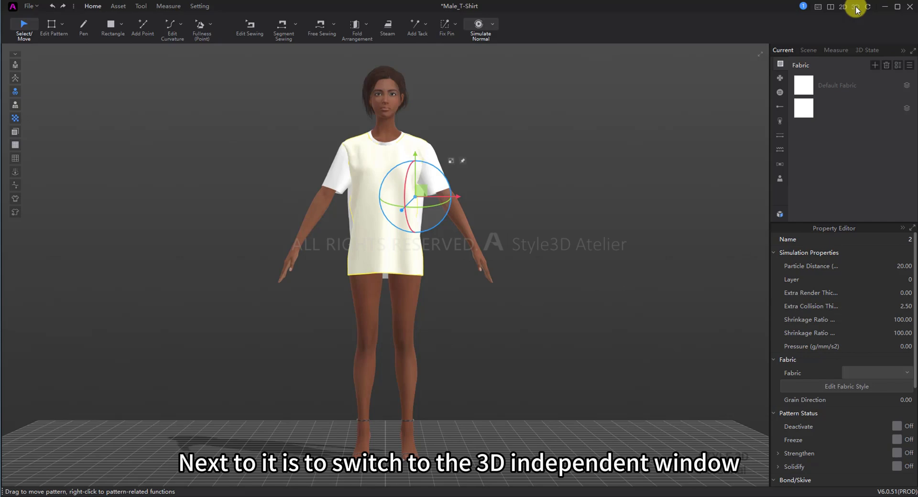
pyautogui.moveTo(831, 10)
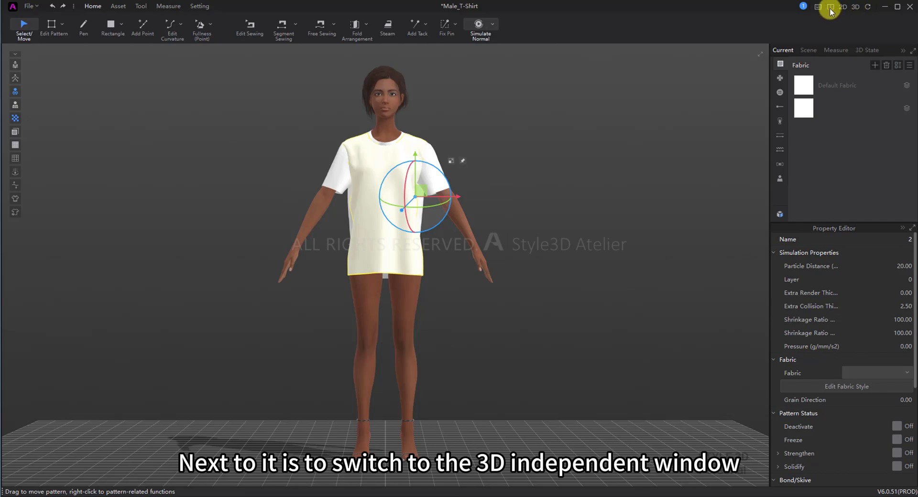
pyautogui.click(830, 6)
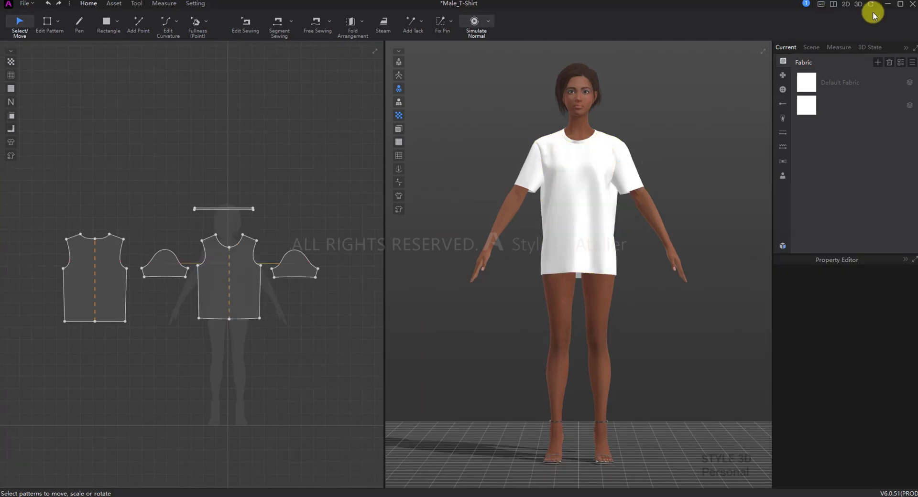
pyautogui.moveTo(838, 227)
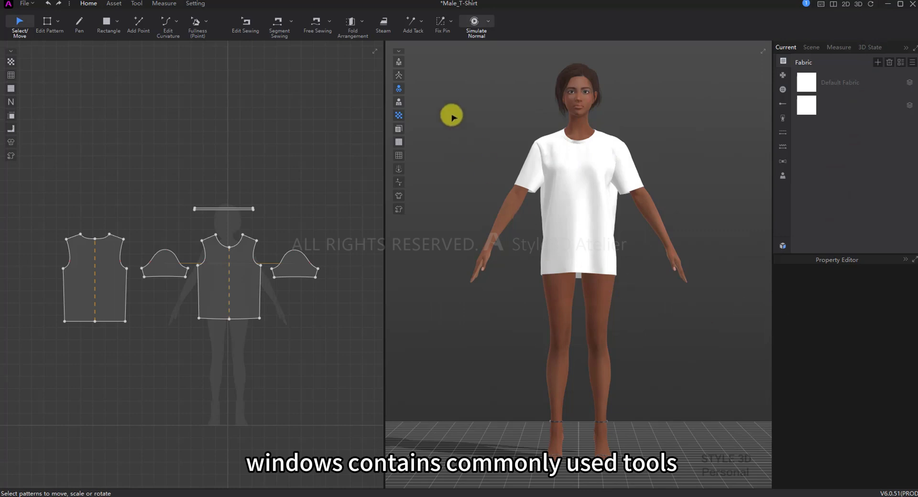
pyautogui.moveTo(414, 87)
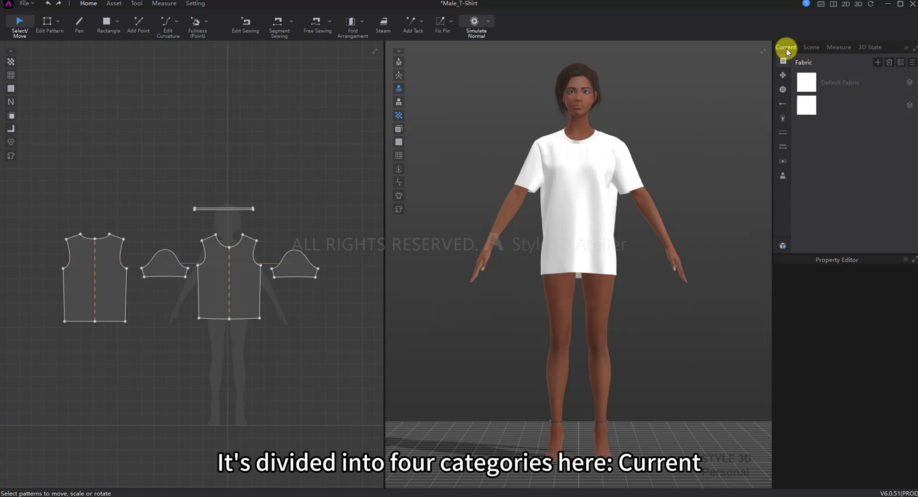
pyautogui.click(810, 46)
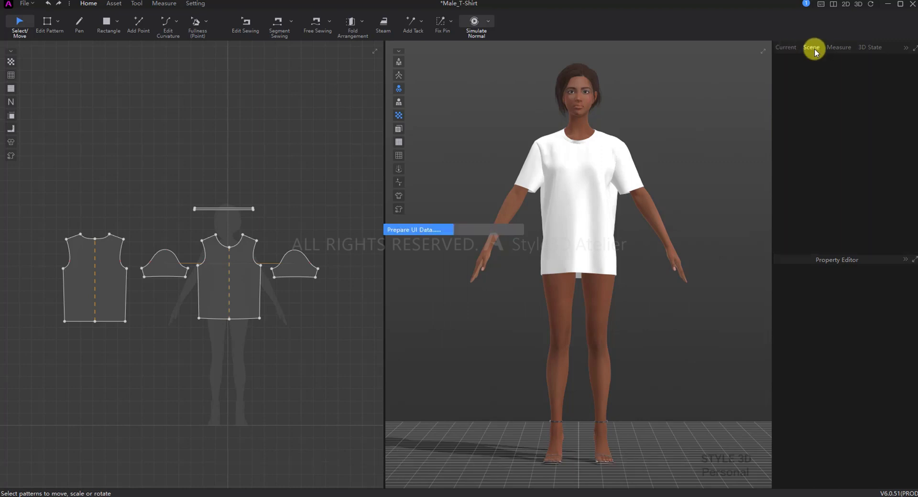
pyautogui.click(838, 48)
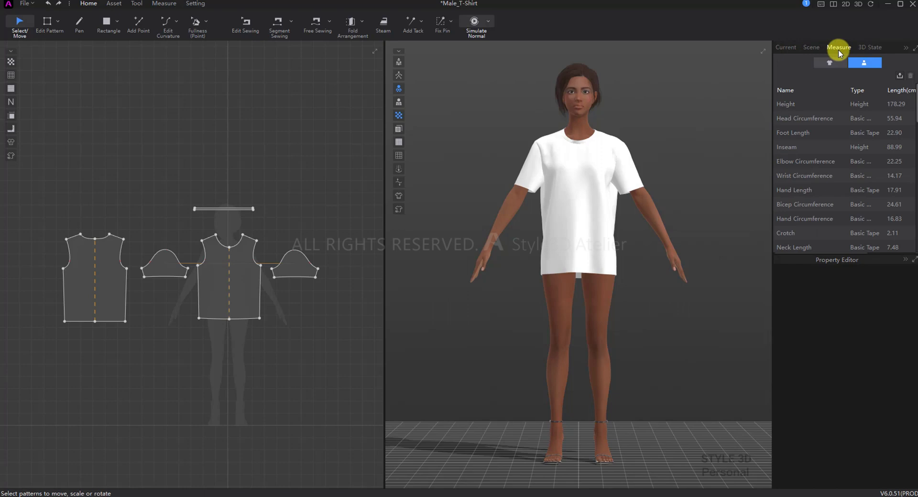
pyautogui.click(870, 48)
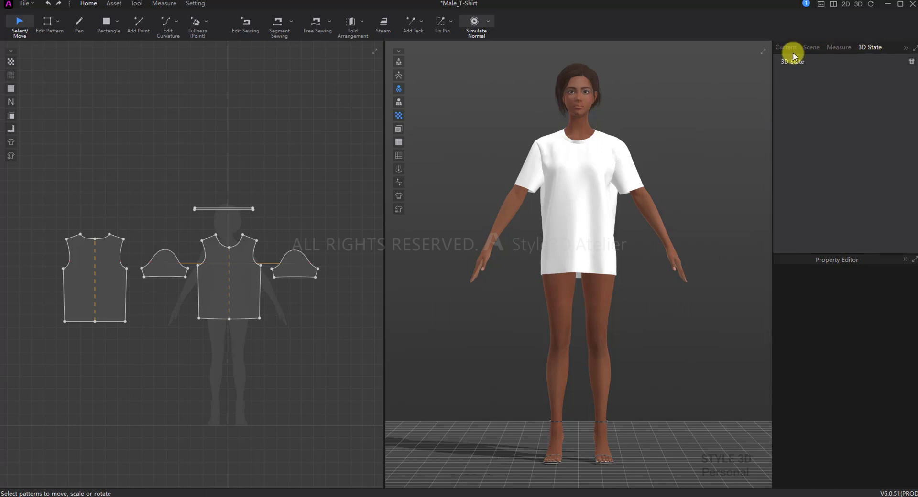
pyautogui.click(786, 47)
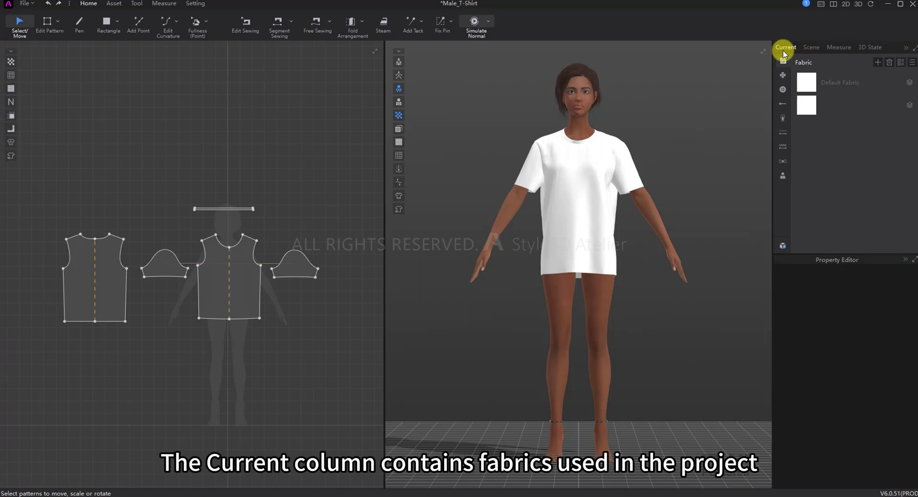
pyautogui.moveTo(783, 76)
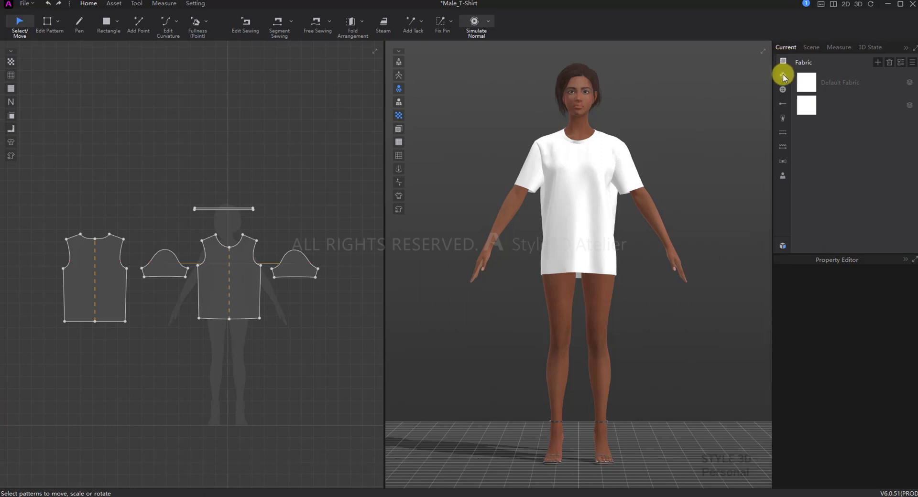
# - Browse the current-asset categories from buttons and buttonholes to zippers
pyautogui.click(114, 4)
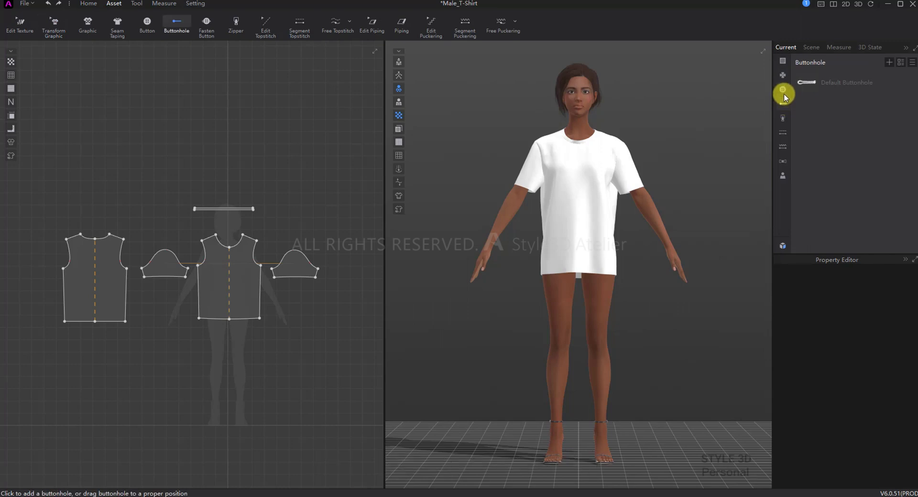
pyautogui.moveTo(783, 118)
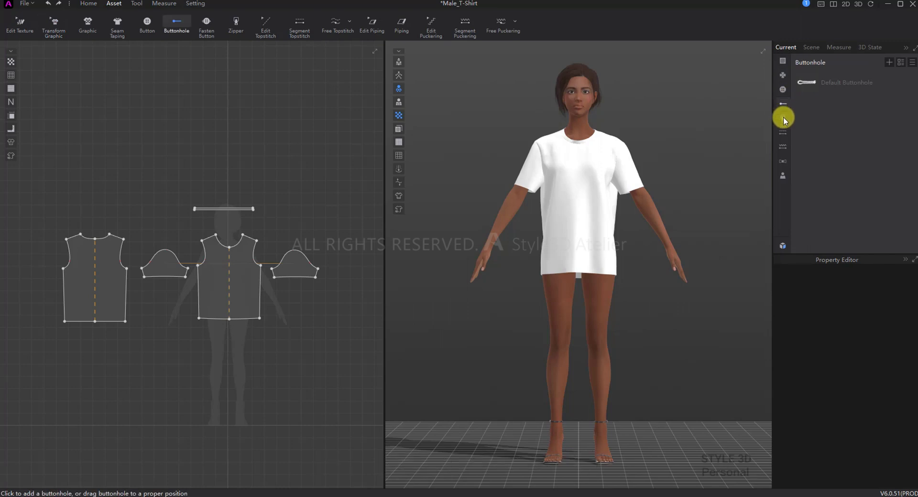
pyautogui.click(235, 23)
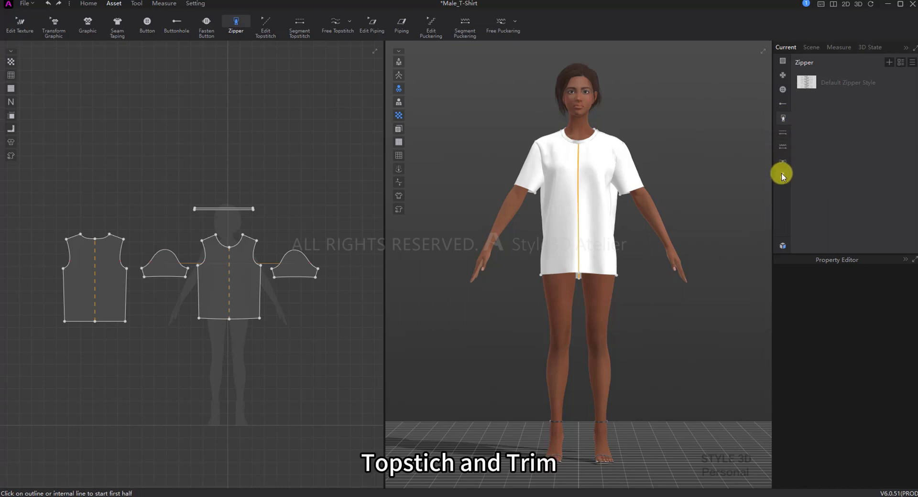
pyautogui.moveTo(782, 175)
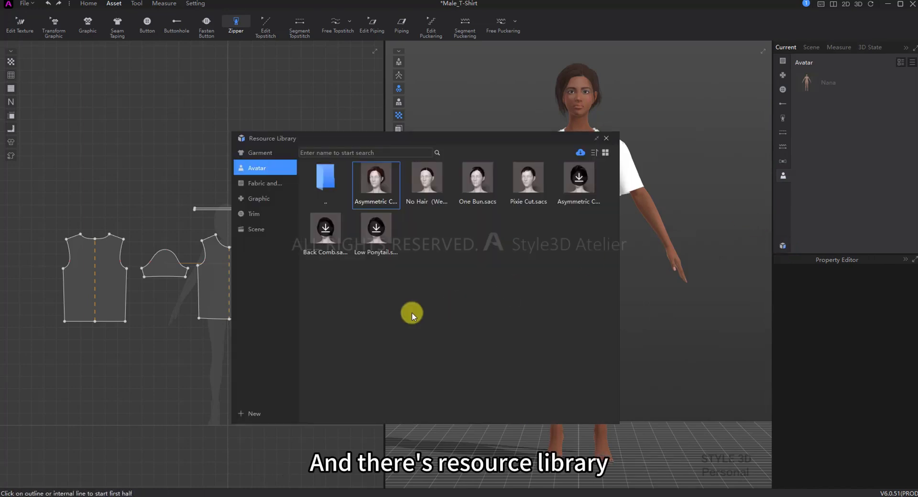
# - Browse the Graphic and Scene categories in the Resource Library
pyautogui.click(325, 228)
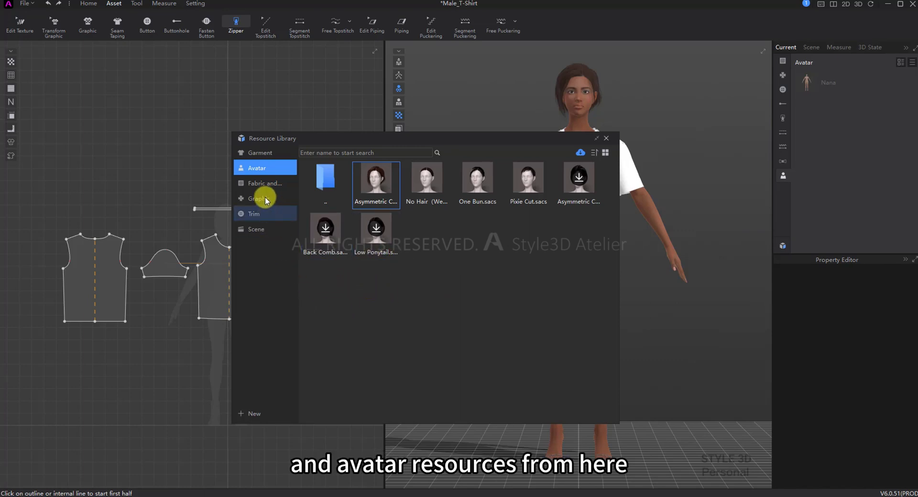
pyautogui.click(259, 198)
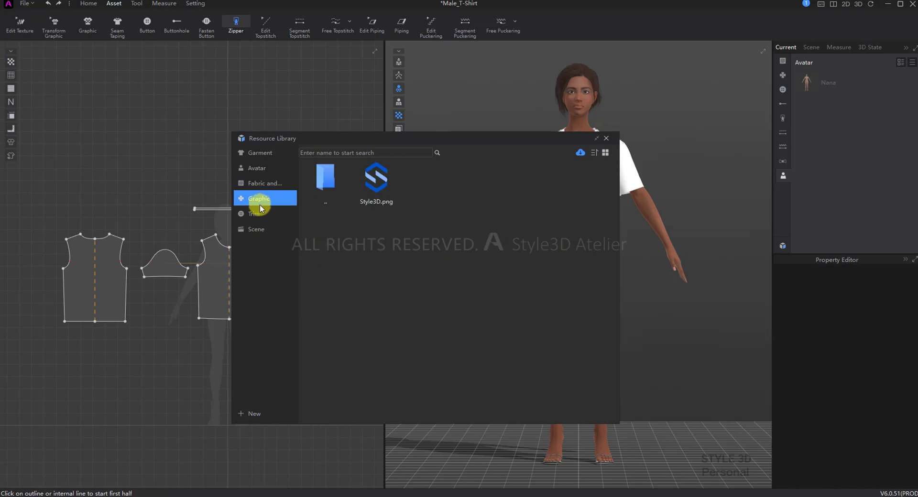
pyautogui.click(256, 229)
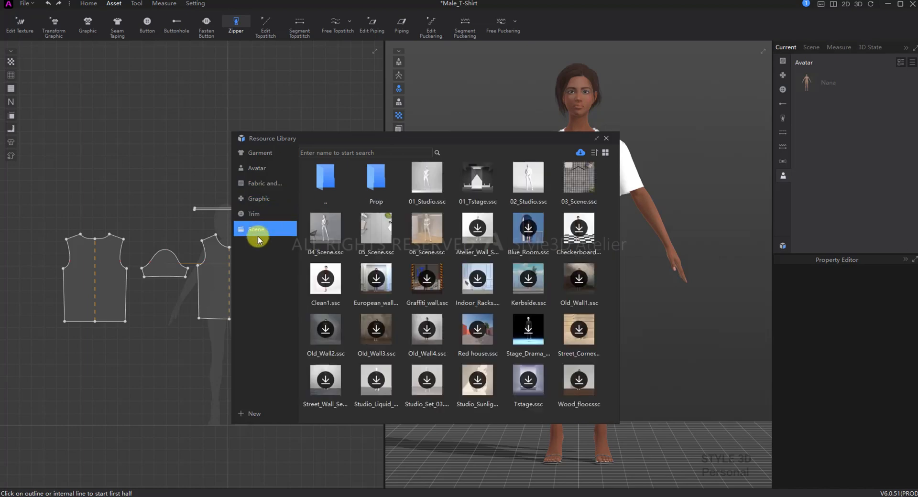
pyautogui.moveTo(254, 214)
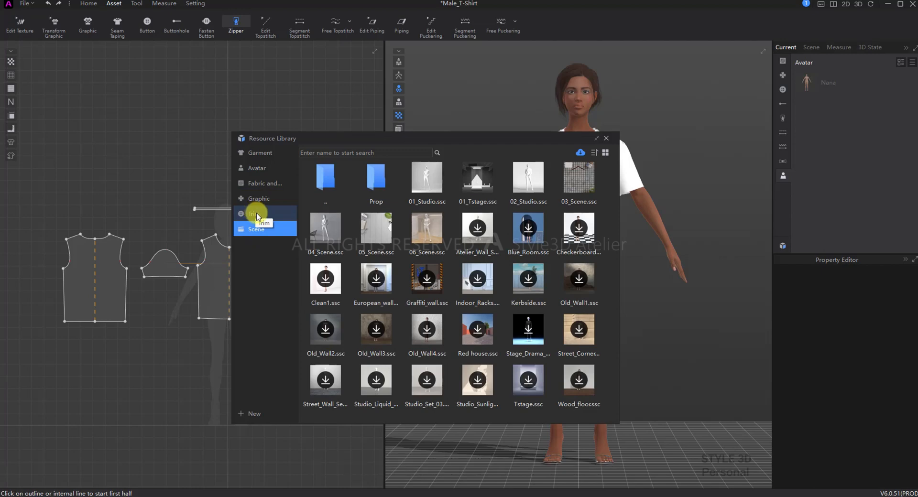
pyautogui.click(257, 229)
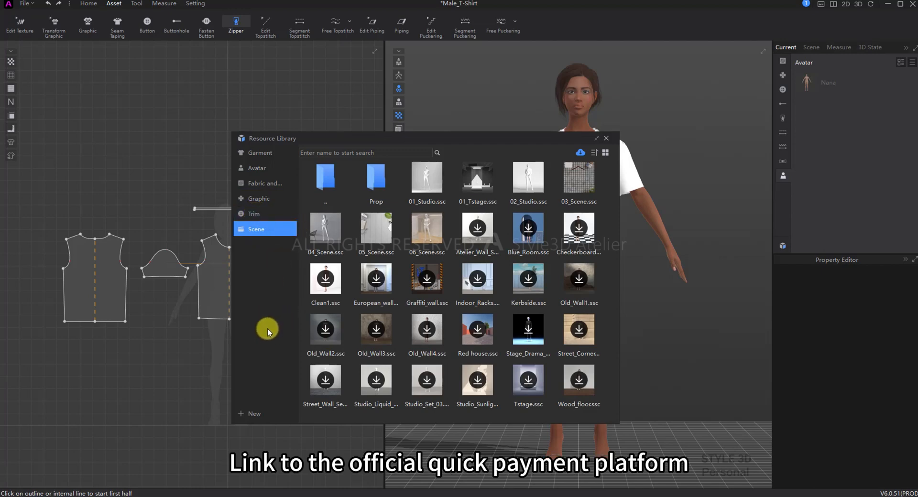
pyautogui.moveTo(580, 160)
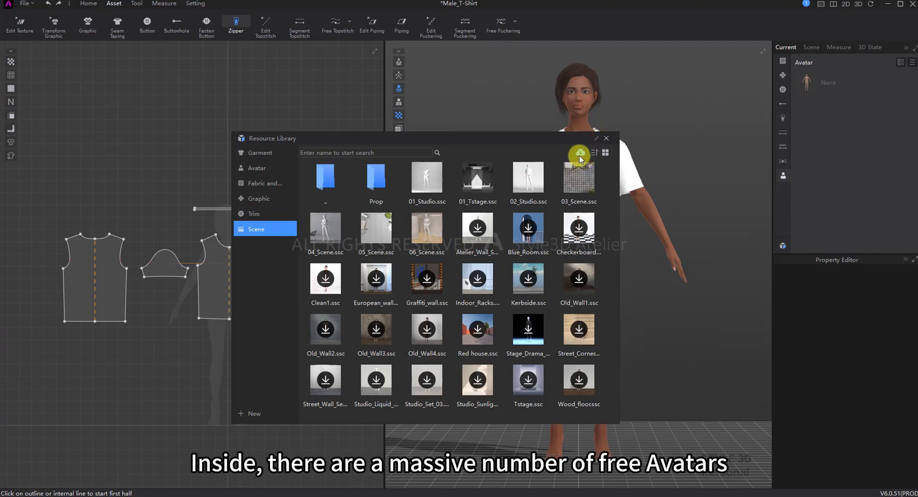
# - Preview the online Marketplace, close it, and show the Scene hierarchy panel
pyautogui.click(579, 153)
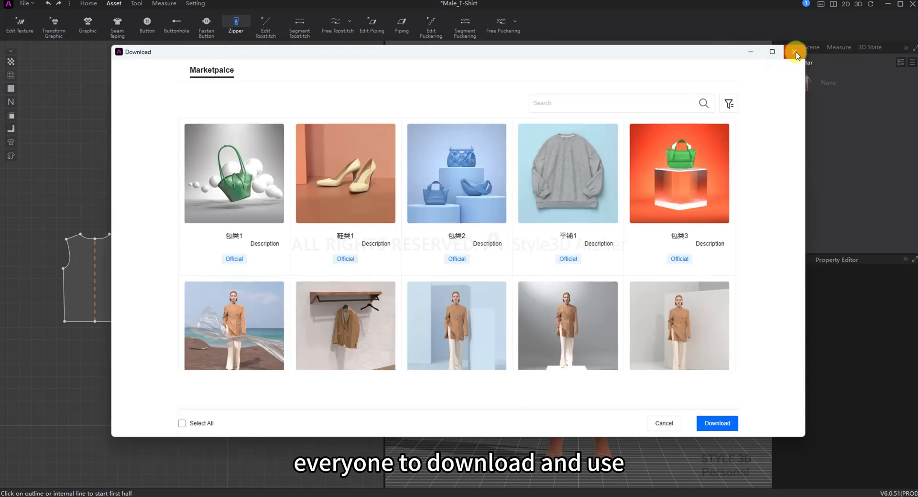
pyautogui.click(795, 52)
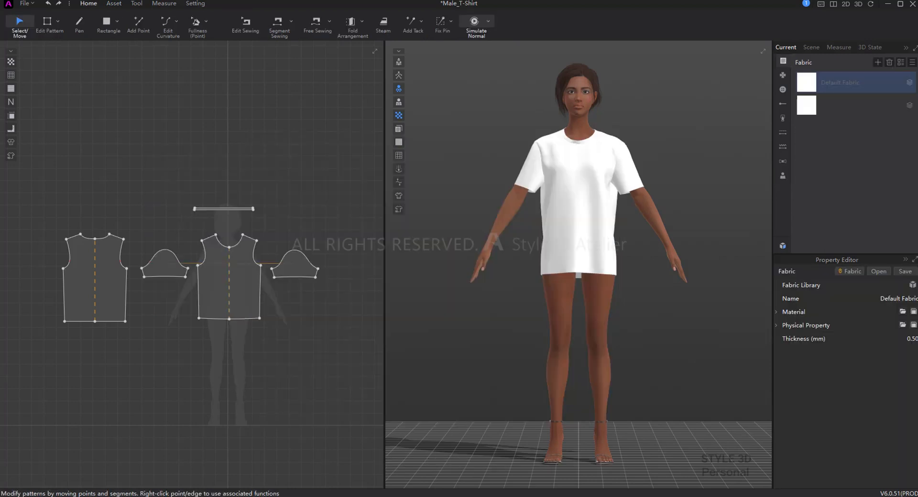
pyautogui.click(811, 47)
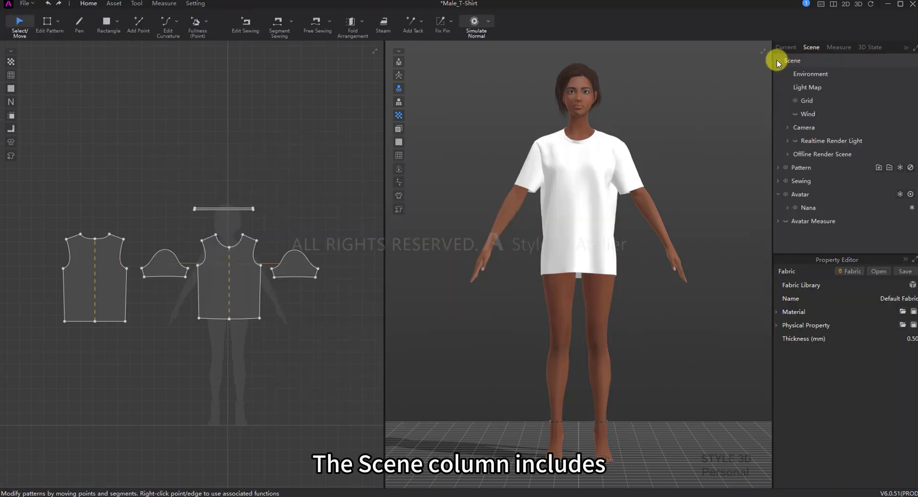
# - Collapse the Scene node and show the avatar's body measurements in the Measure panel
pyautogui.click(778, 60)
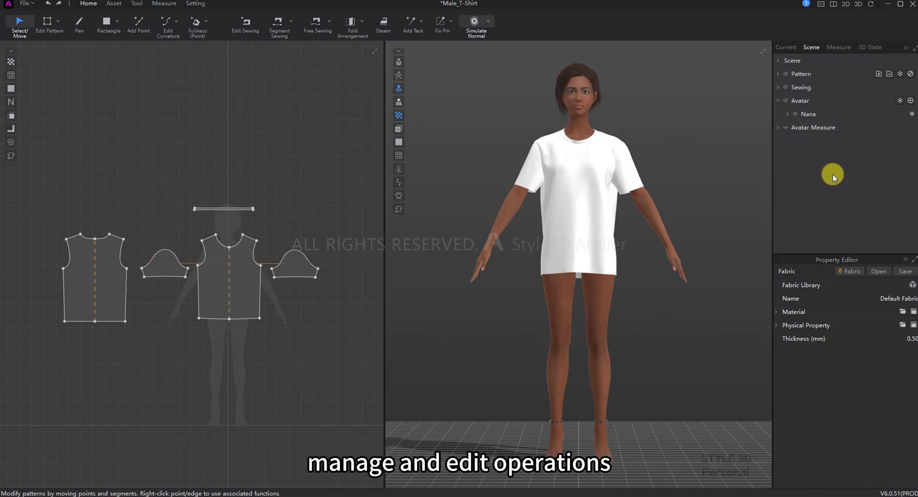
pyautogui.click(838, 48)
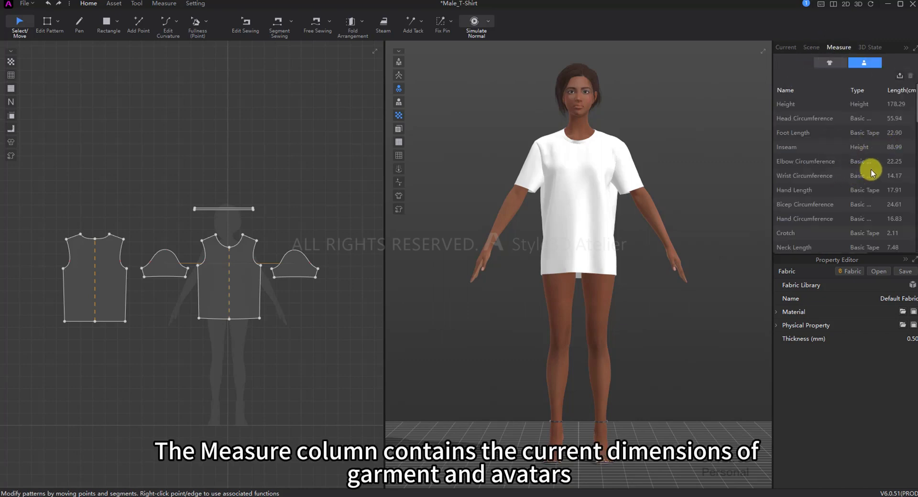
# - Switch to the empty garment measurements, then show the two saved 3D states
pyautogui.click(828, 63)
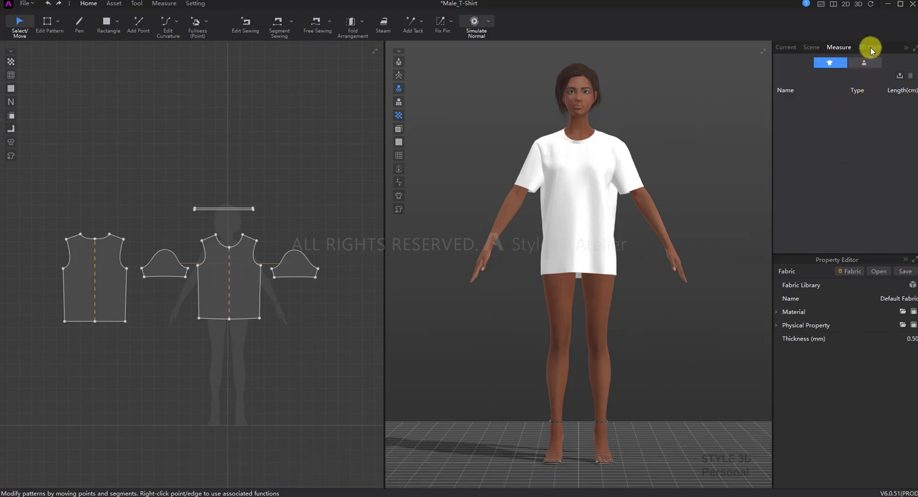
pyautogui.click(870, 48)
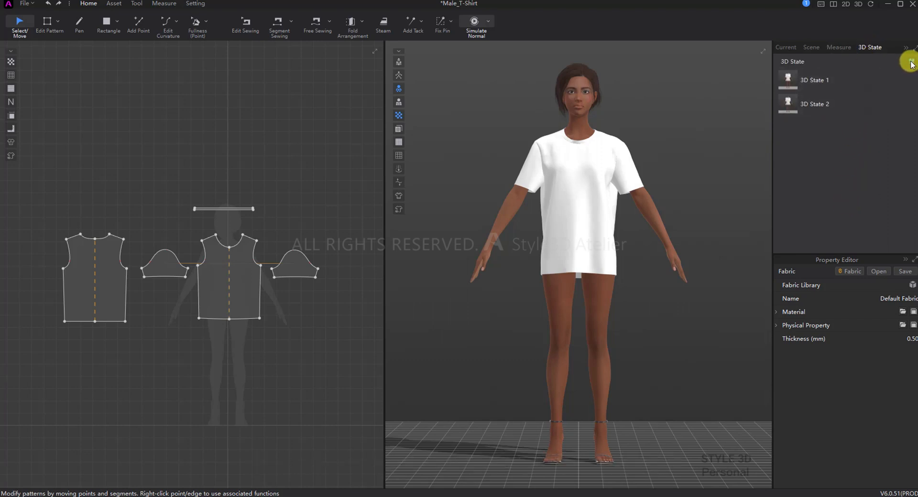
# - Save the current garment as a third 3D state
pyautogui.click(908, 61)
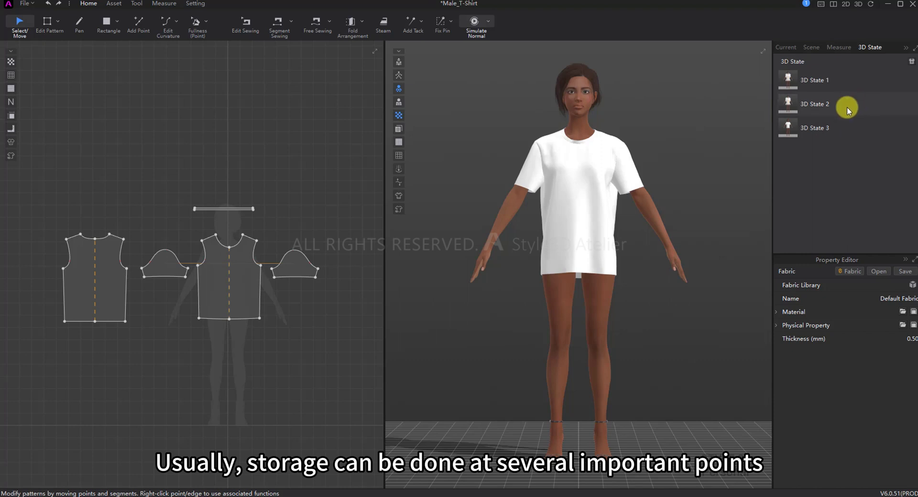
pyautogui.moveTo(857, 105)
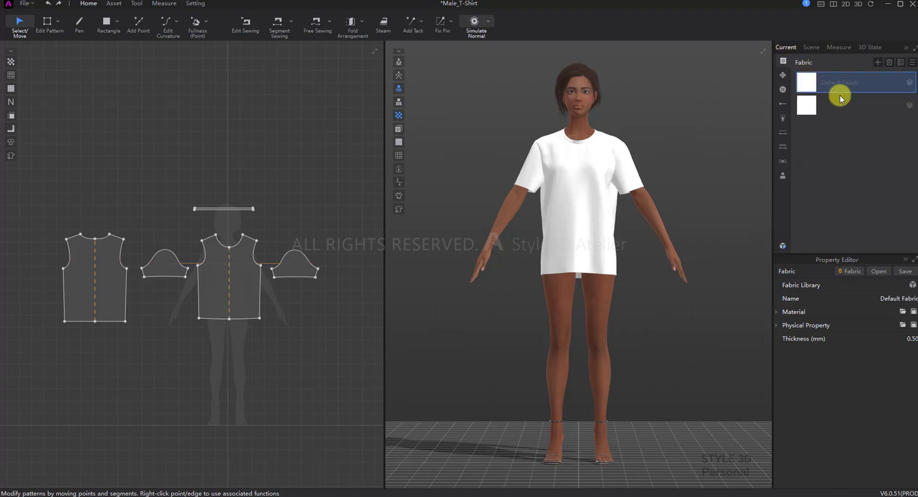
# - Expand the default fabric's Material and Physical Property settings (stretch, bending) in the Property Editor
pyautogui.click(776, 312)
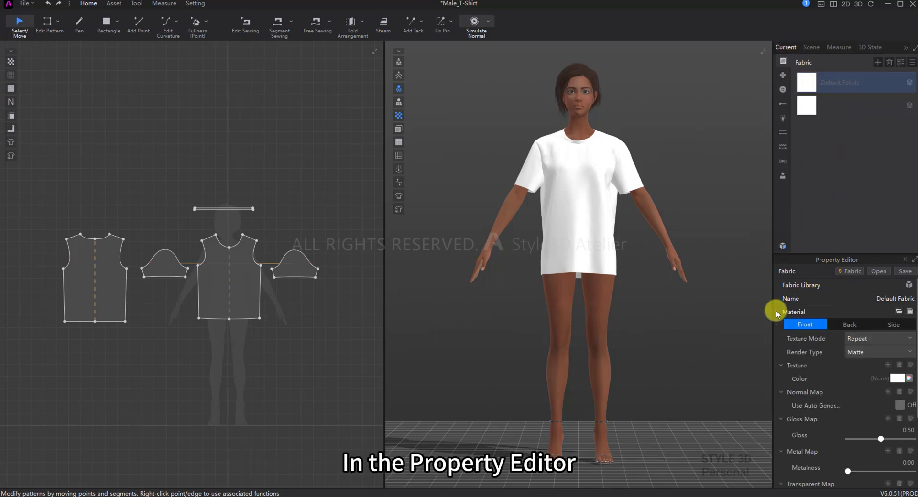
pyautogui.click(781, 312)
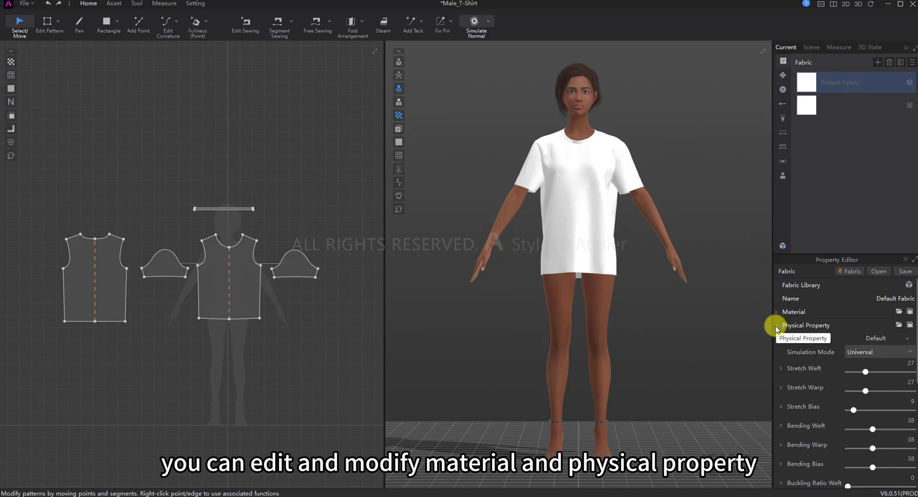
pyautogui.click(776, 326)
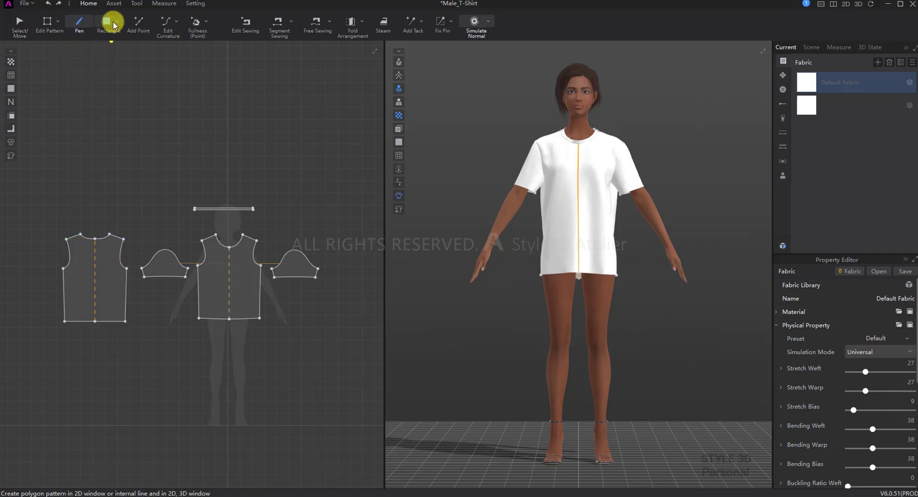
# - Try the Rectangle pattern tool, then return to Select/Move to reposition the bodice piece
pyautogui.click(108, 21)
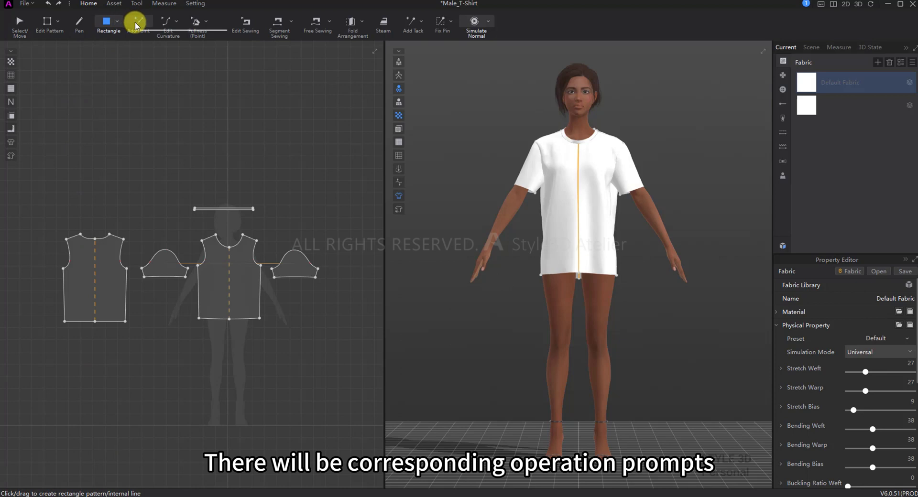
pyautogui.click(138, 22)
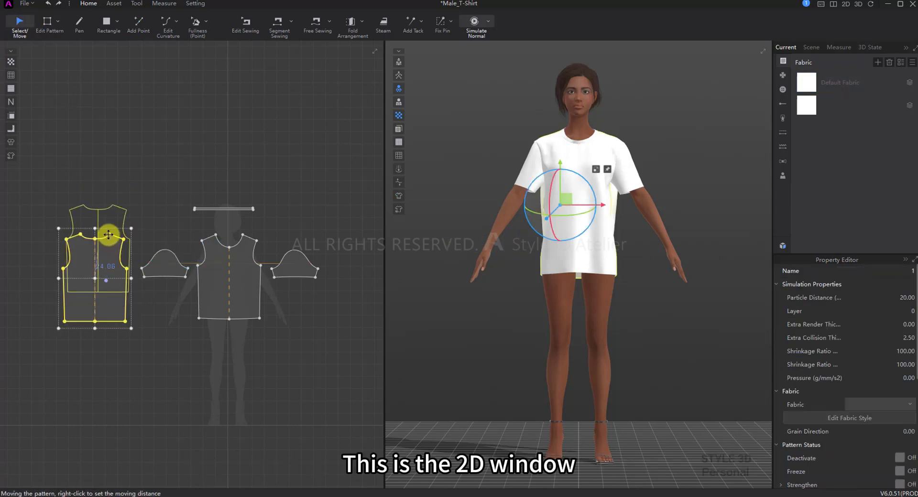
# - Drag the bodice piece to a new spot in 2D, then pick a sleeve piece on the 3D avatar
pyautogui.moveTo(108, 235); pyautogui.dragTo(143, 231)
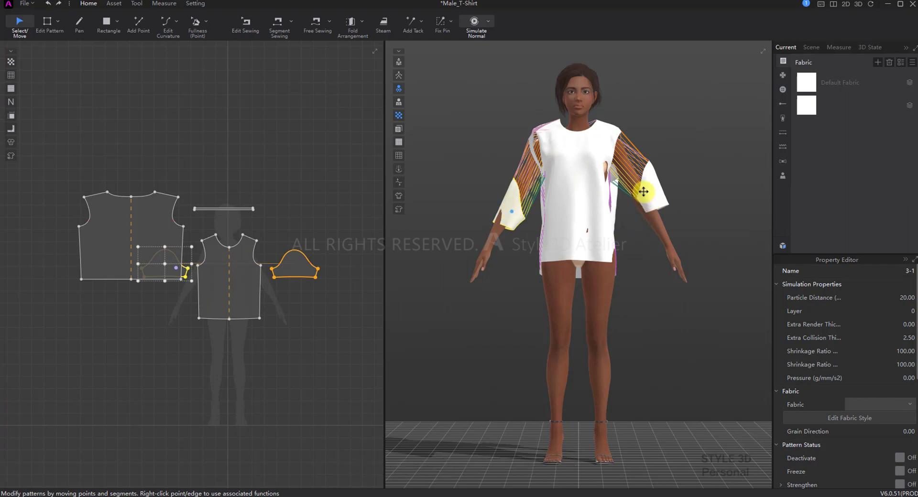
pyautogui.click(477, 24)
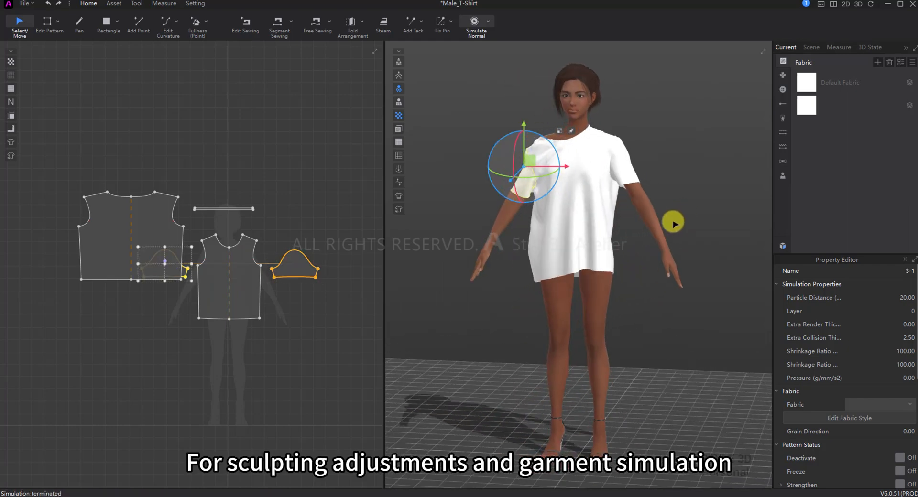